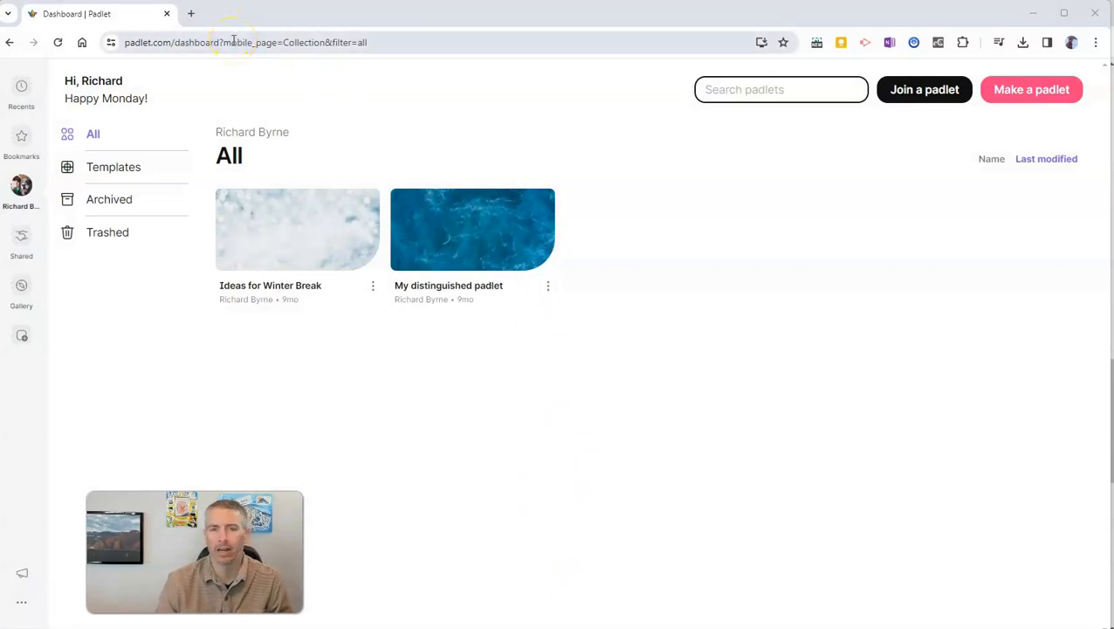
mouse_move(911, 417)
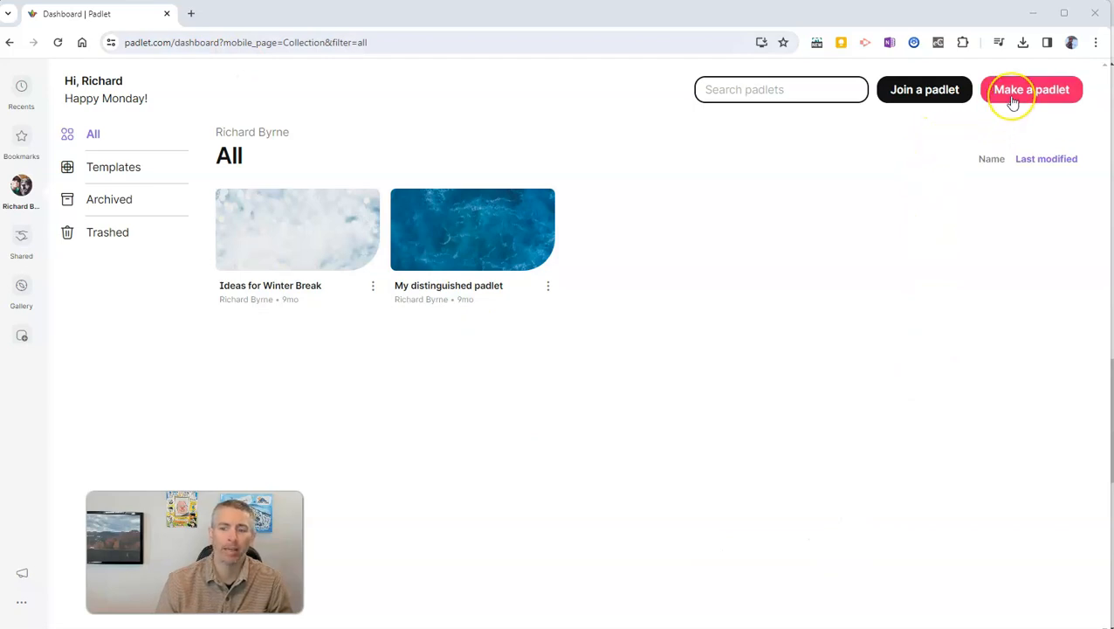
Step: Start a new padlet to see the blank board and Create with AI choices
click(1031, 89)
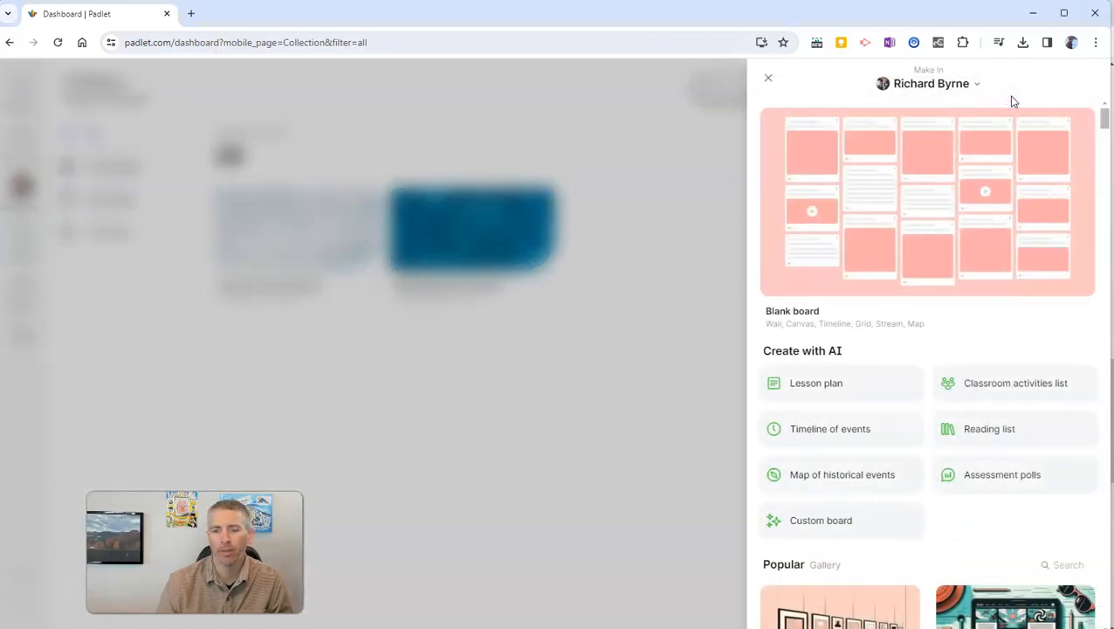
mouse_move(827, 312)
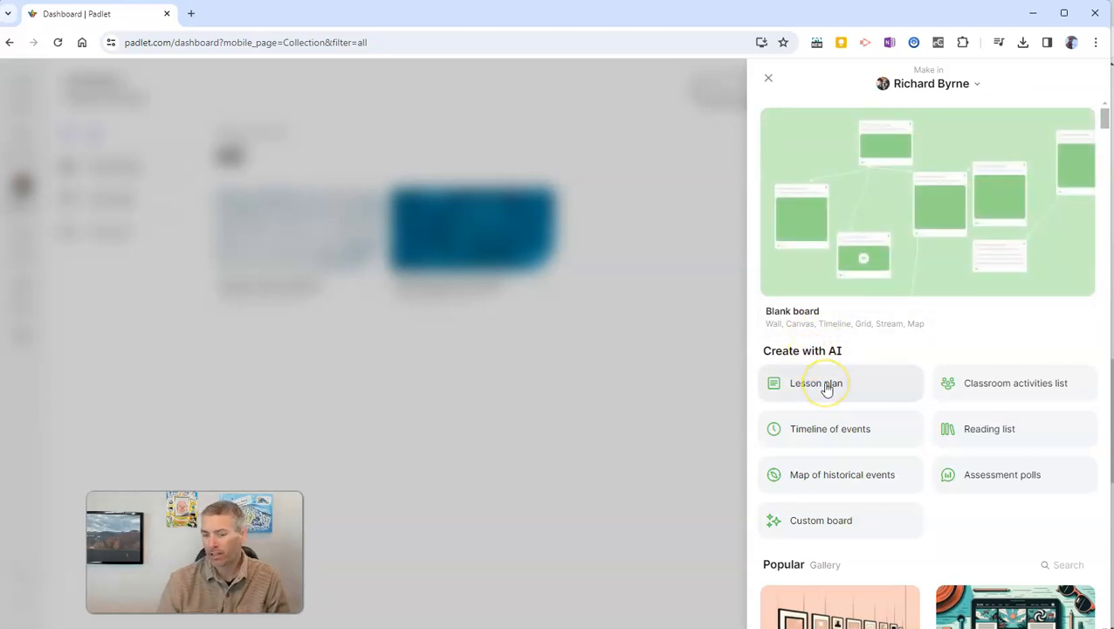
mouse_move(864, 485)
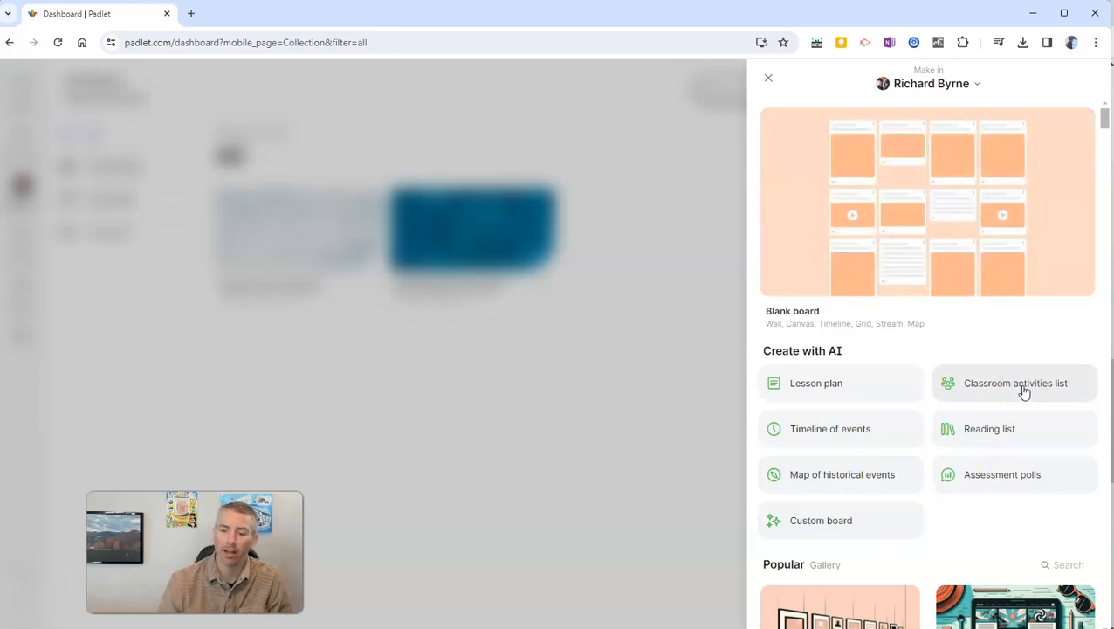
Step: Choose the AI classroom activities list with subject Social Emotional Learning and grade 5
click(1017, 383)
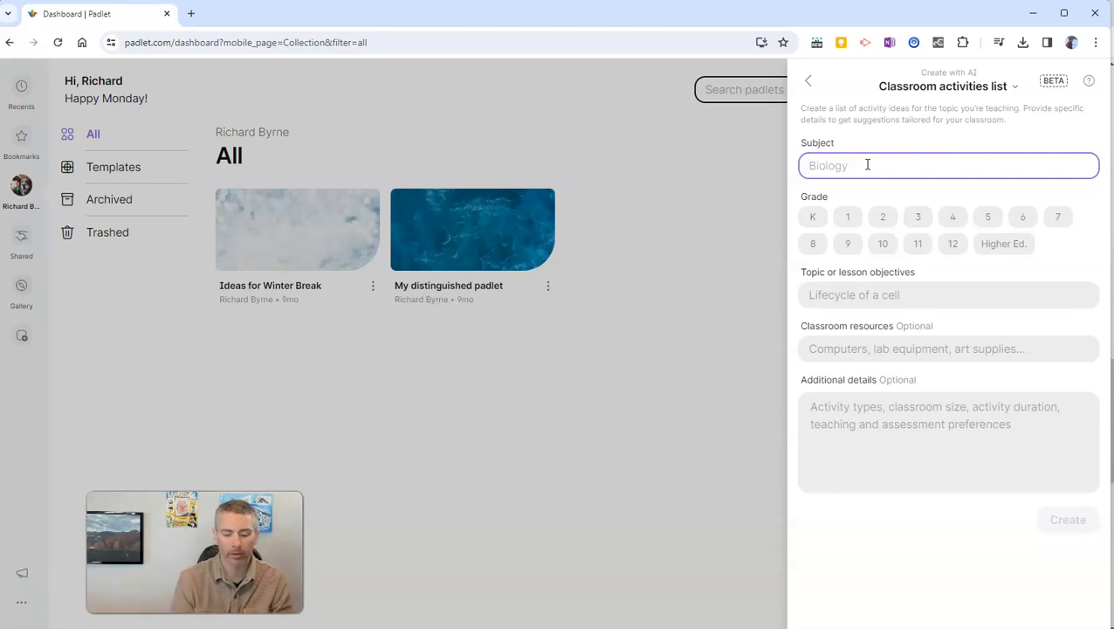
text(Social Emit)
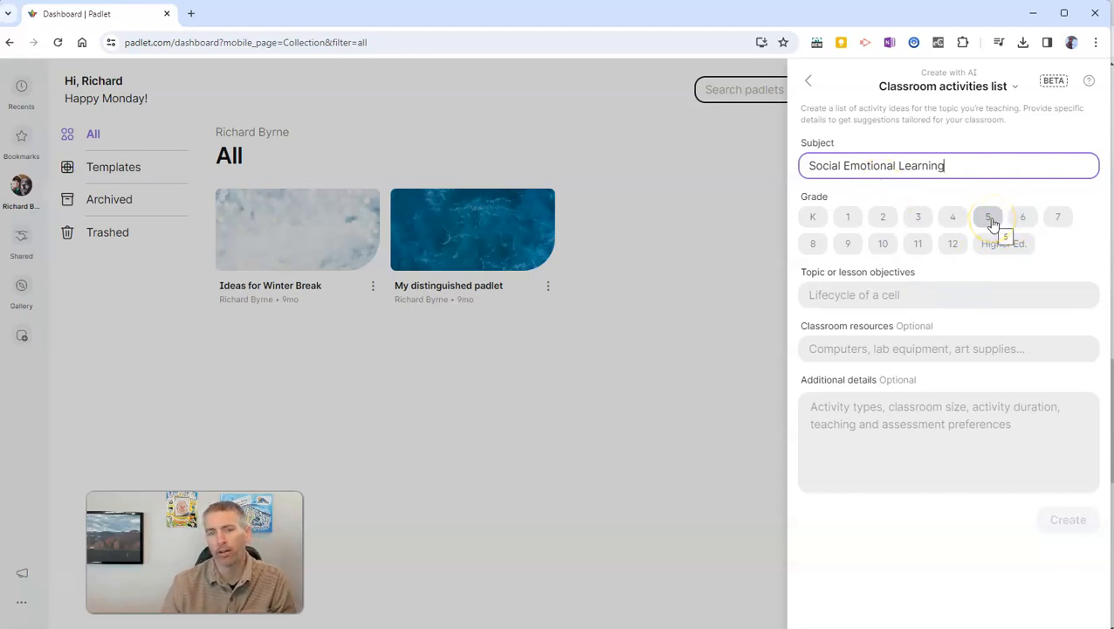
click(988, 216)
text(L)
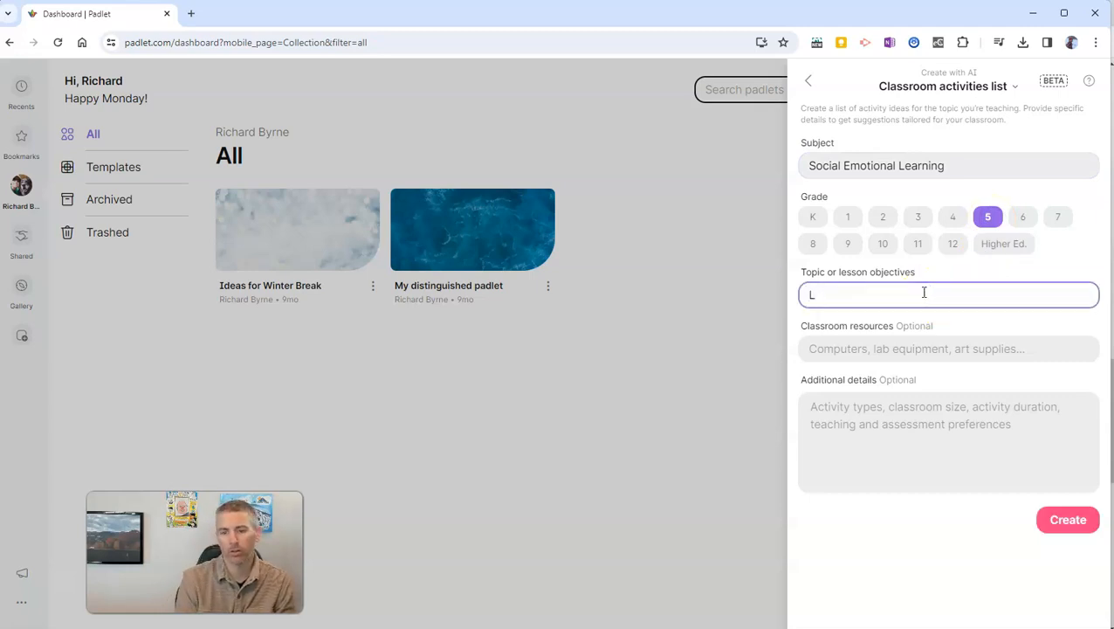
Step: Enter the topic Developing Listening Skills and note there are 20 students
text(Developing listening s)
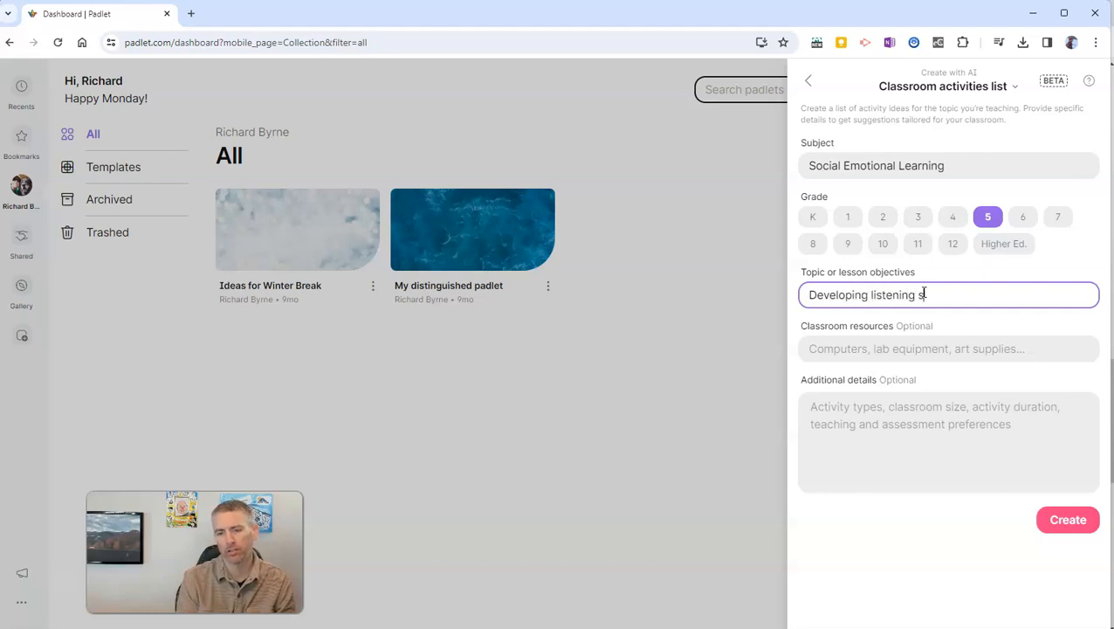
text(kills)
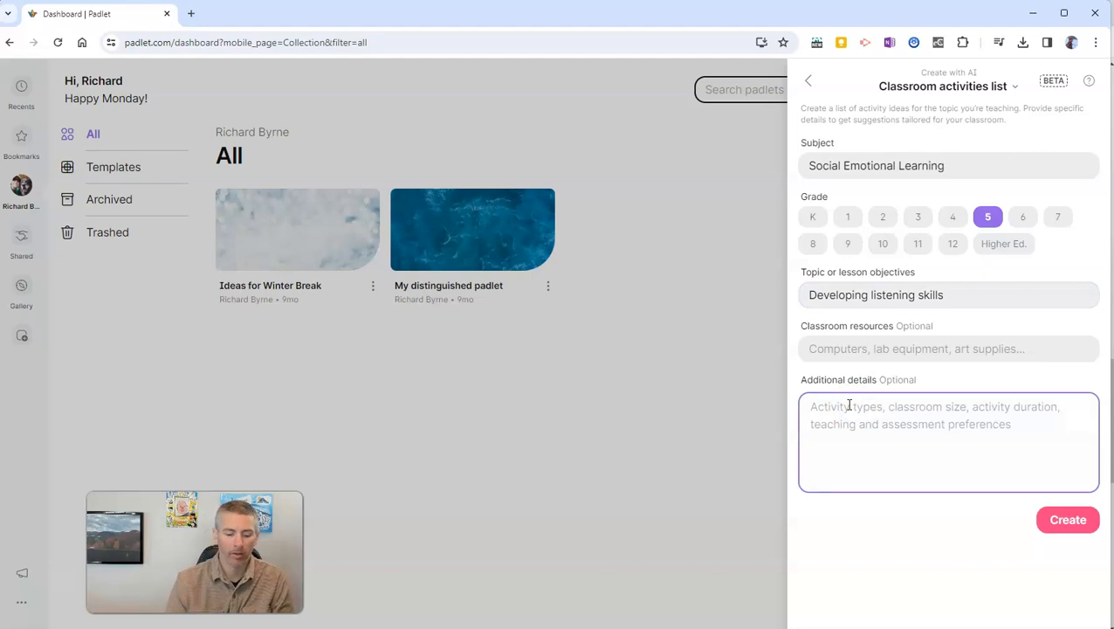
text(There are)
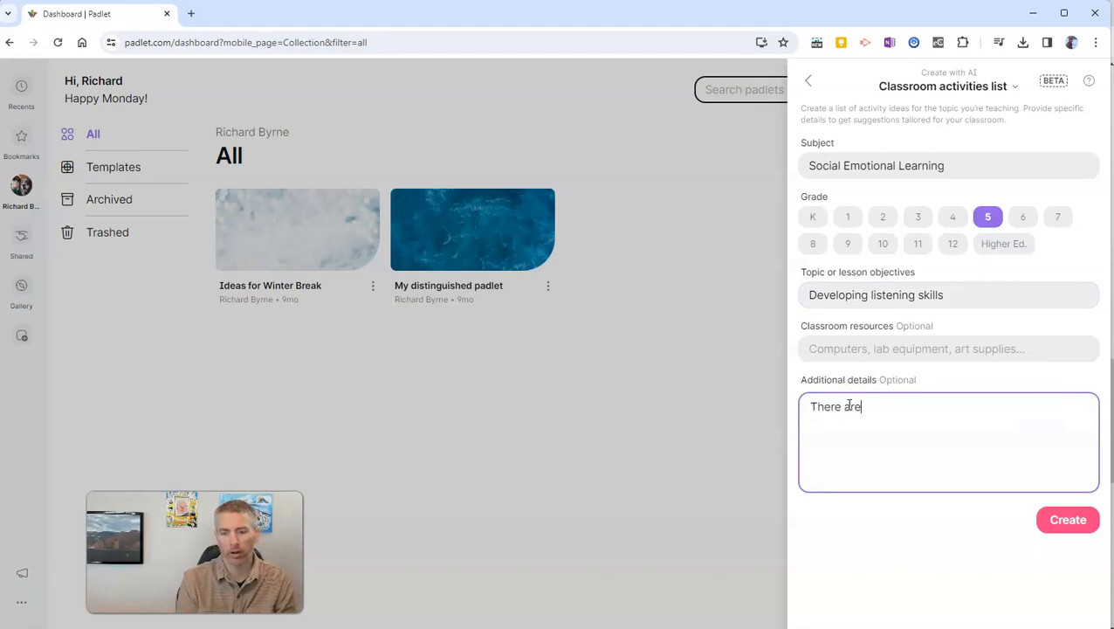
text(20 students in the class.)
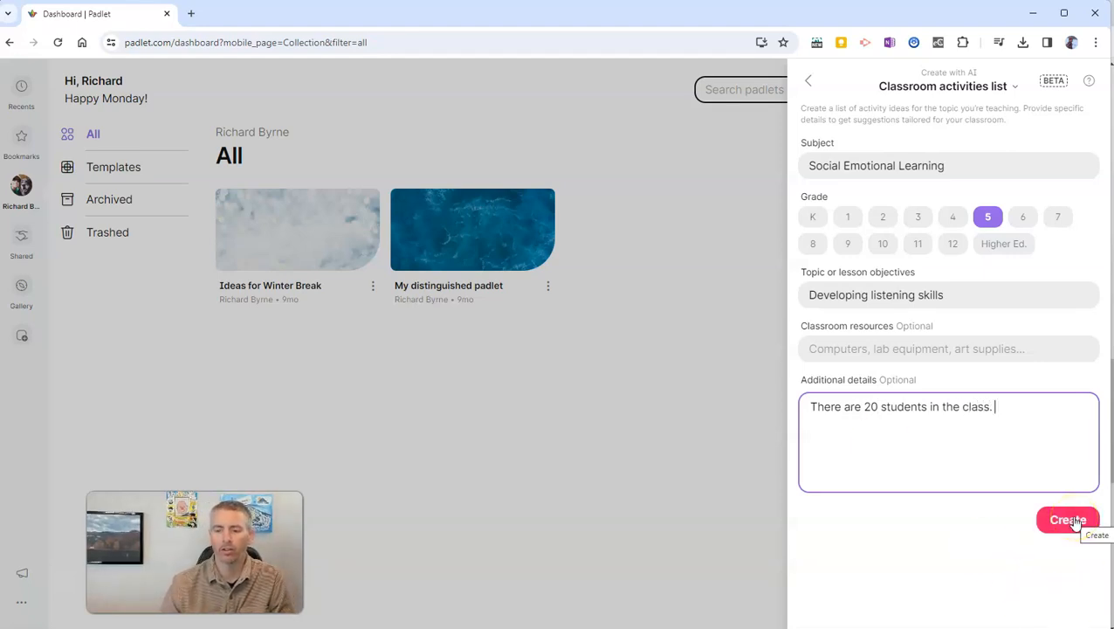
Step: Generate the 'Class Activities: Developing Listening Skills' board from the details
click(1066, 521)
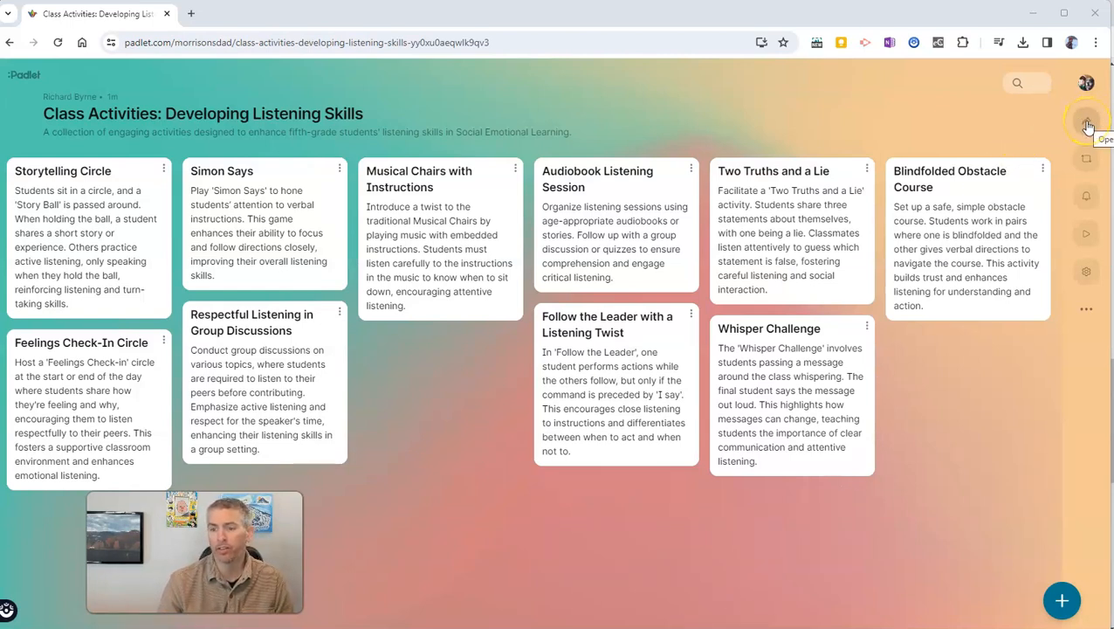
Step: Show the board's sharing choices: link, embed, QR code and export
click(1084, 126)
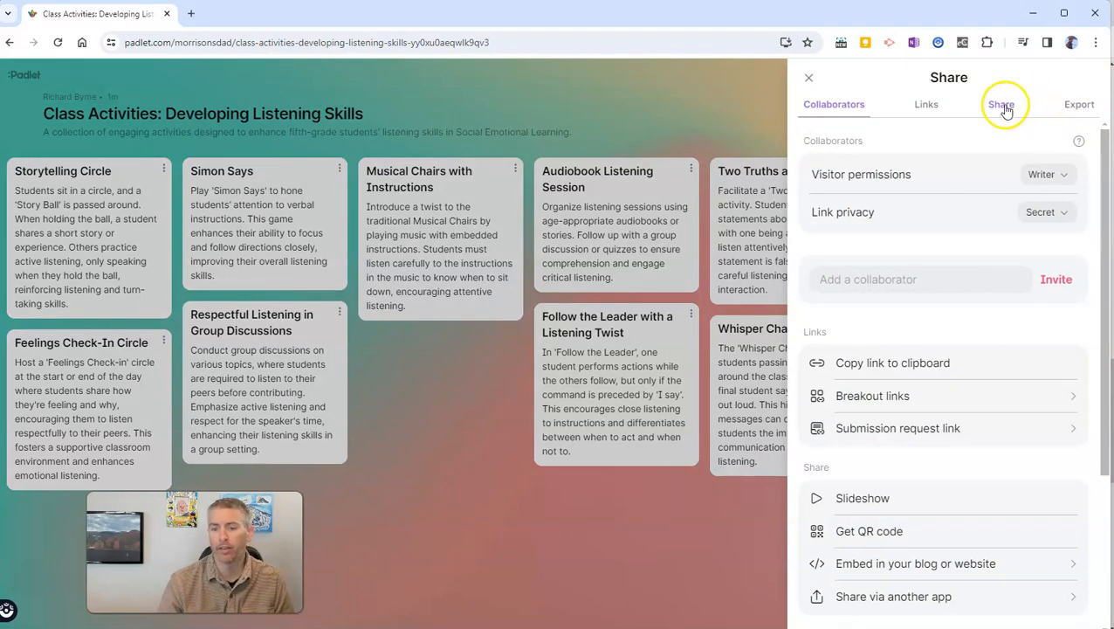
click(1002, 105)
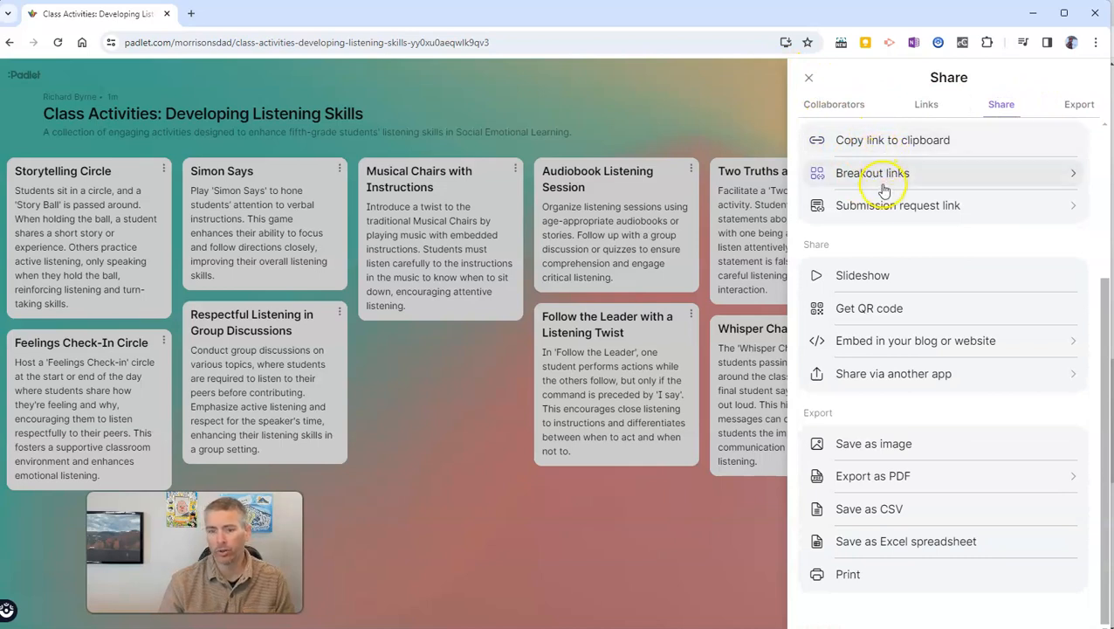
mouse_move(866, 293)
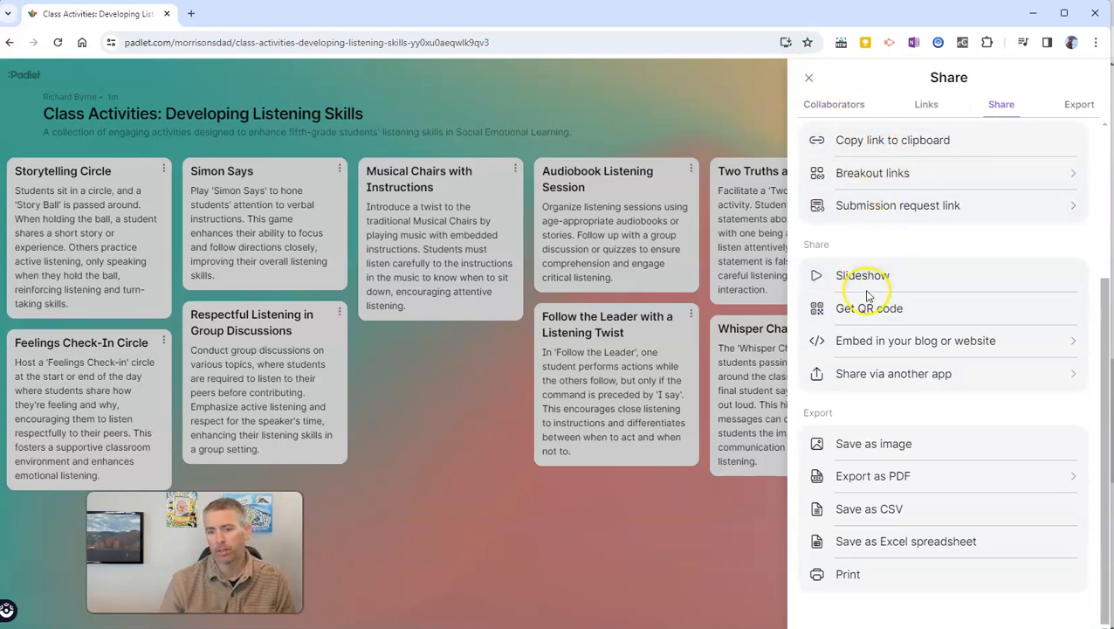
mouse_move(859, 454)
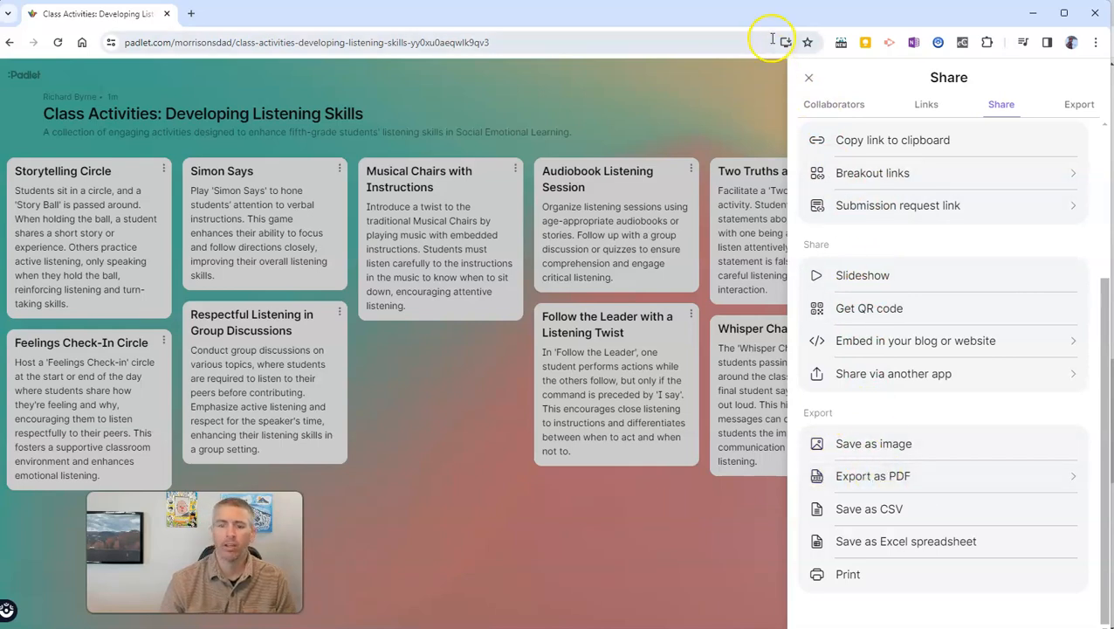
mouse_move(817, 91)
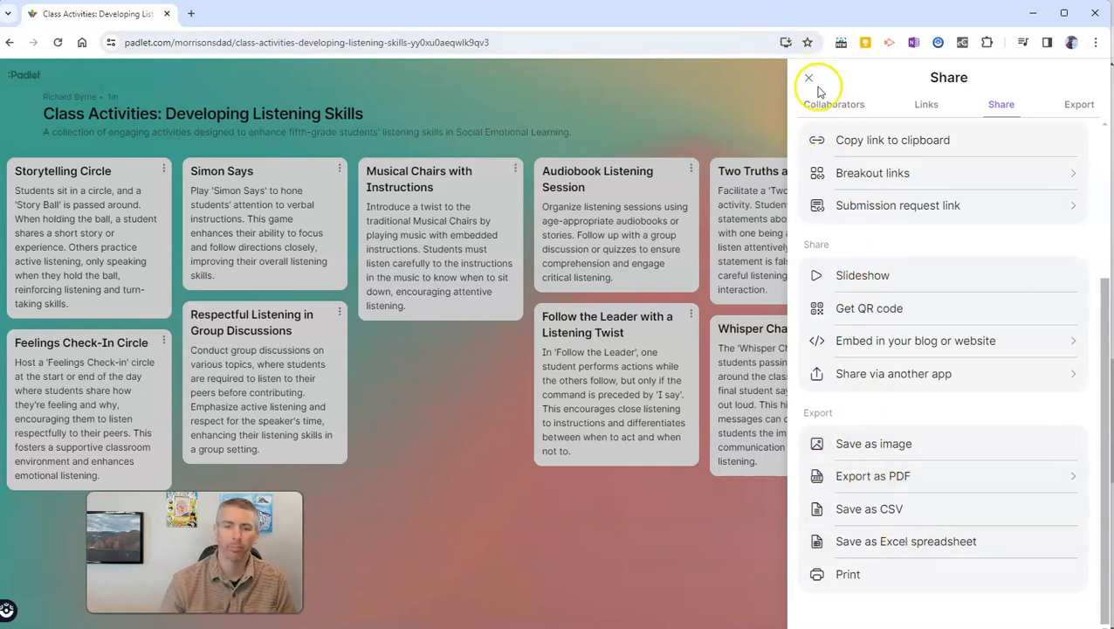
Step: Close the sharing panel to return to the full activities board
click(817, 78)
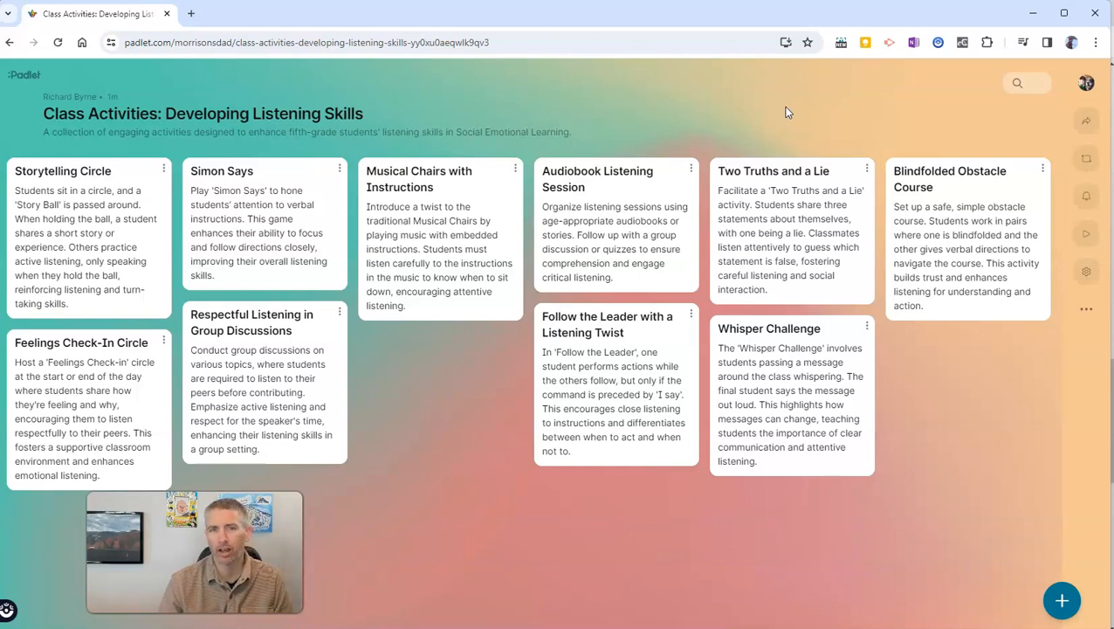
mouse_move(339, 168)
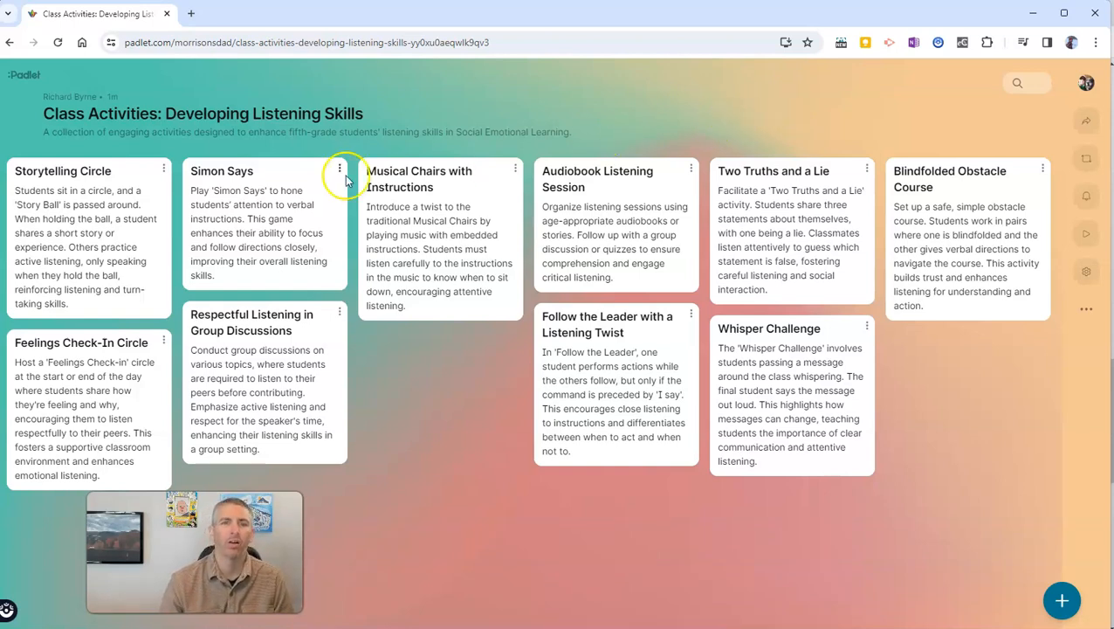